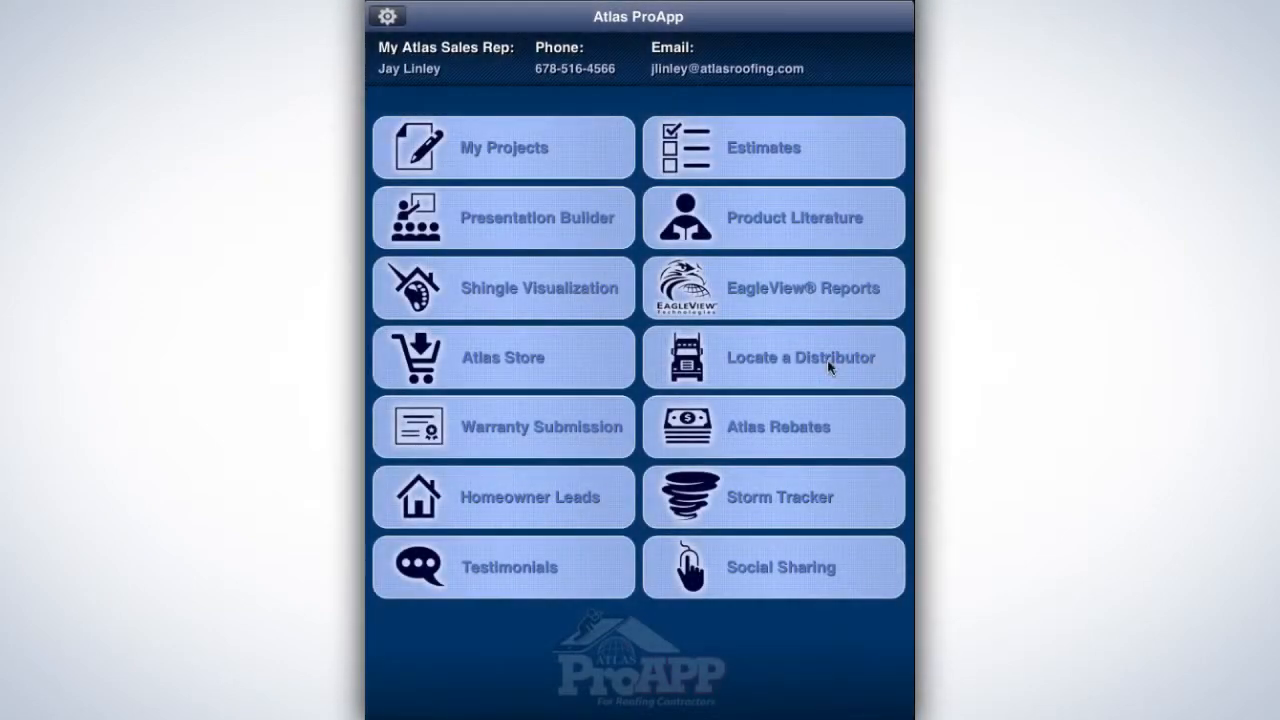
# Open My Projects to view the All Projects list, currently with zero active projects
pyautogui.click(503, 147)
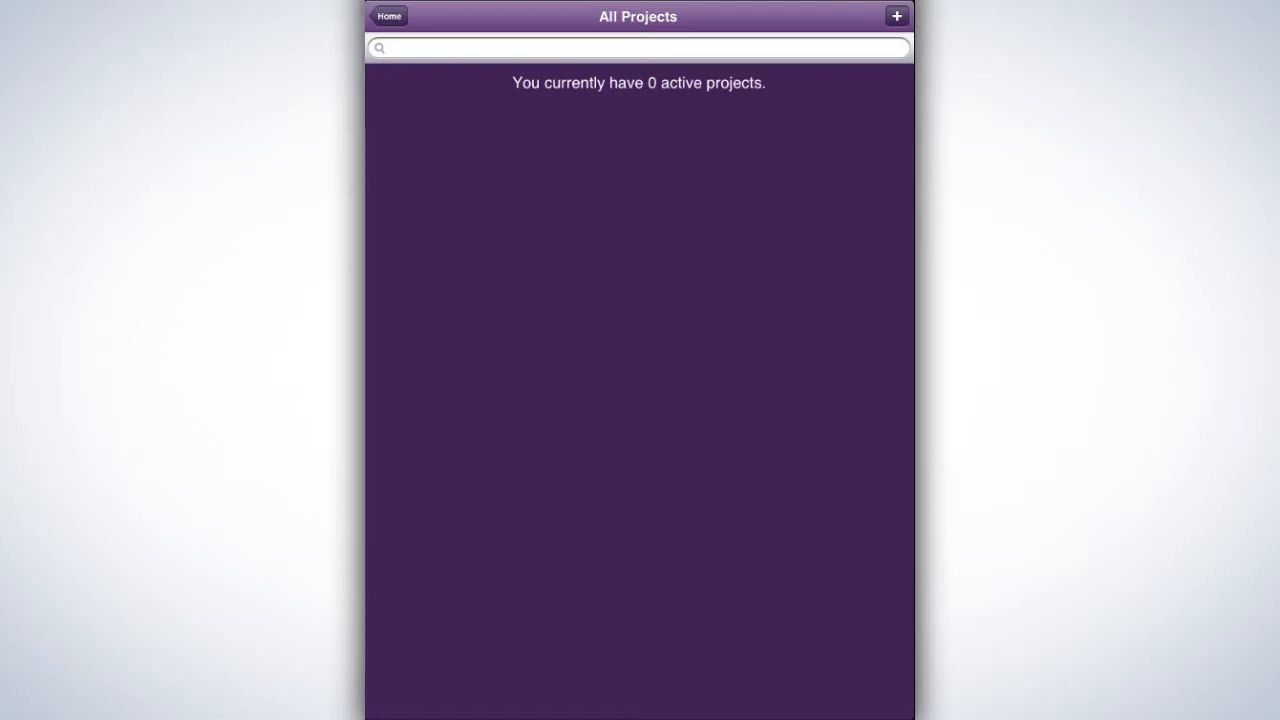
pyautogui.moveTo(875, 71)
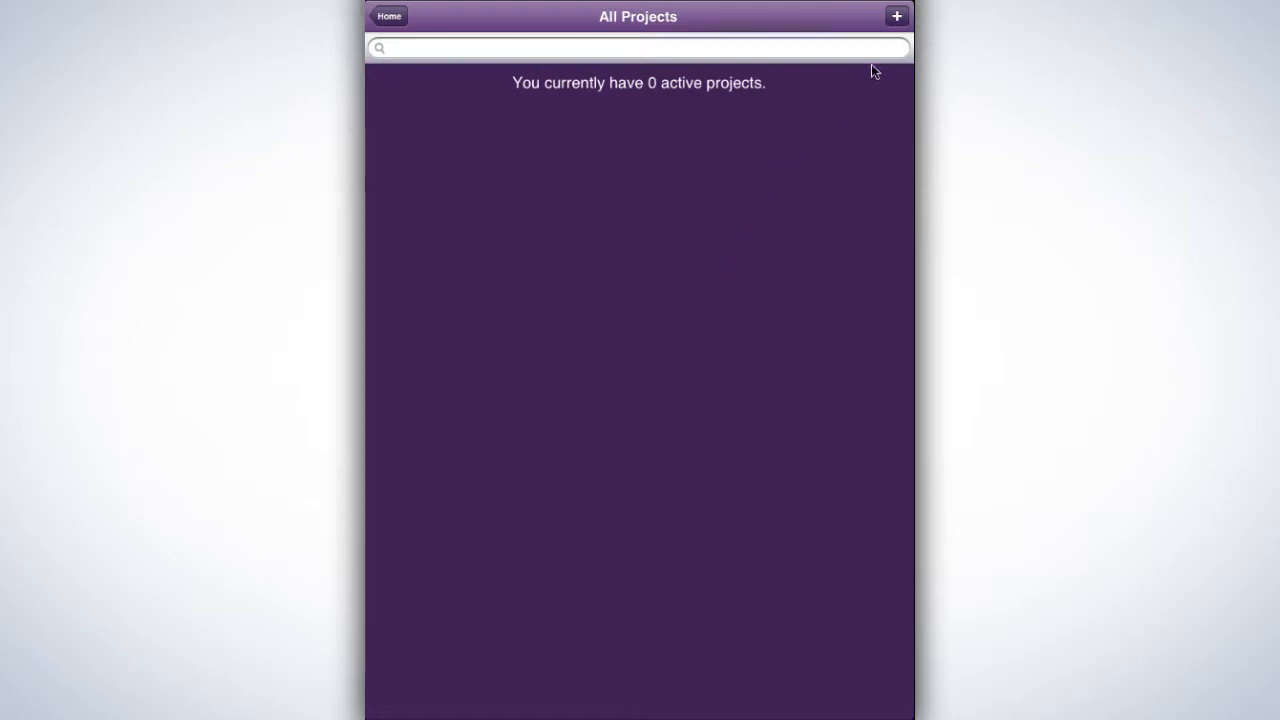
# Add a new project titled 'John Smith Roof' with description 'Full roof replacement'
pyautogui.click(895, 16)
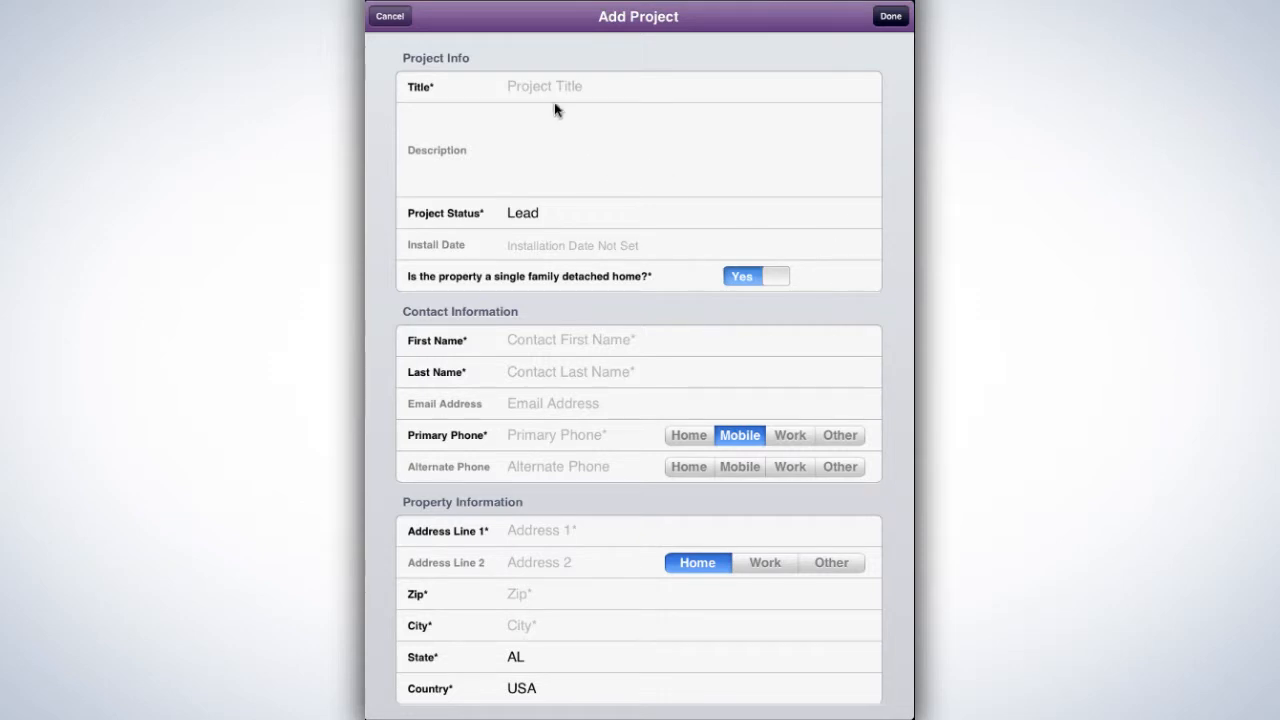
pyautogui.click(640, 86)
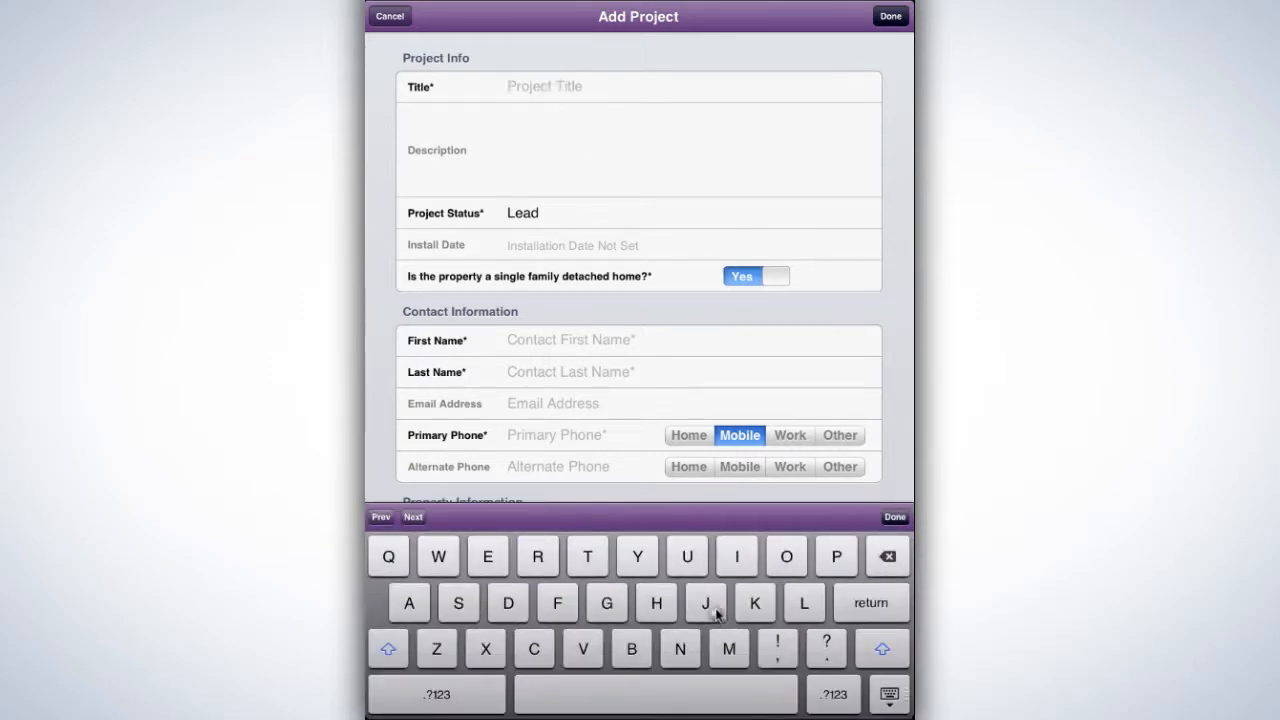
pyautogui.click(537, 556)
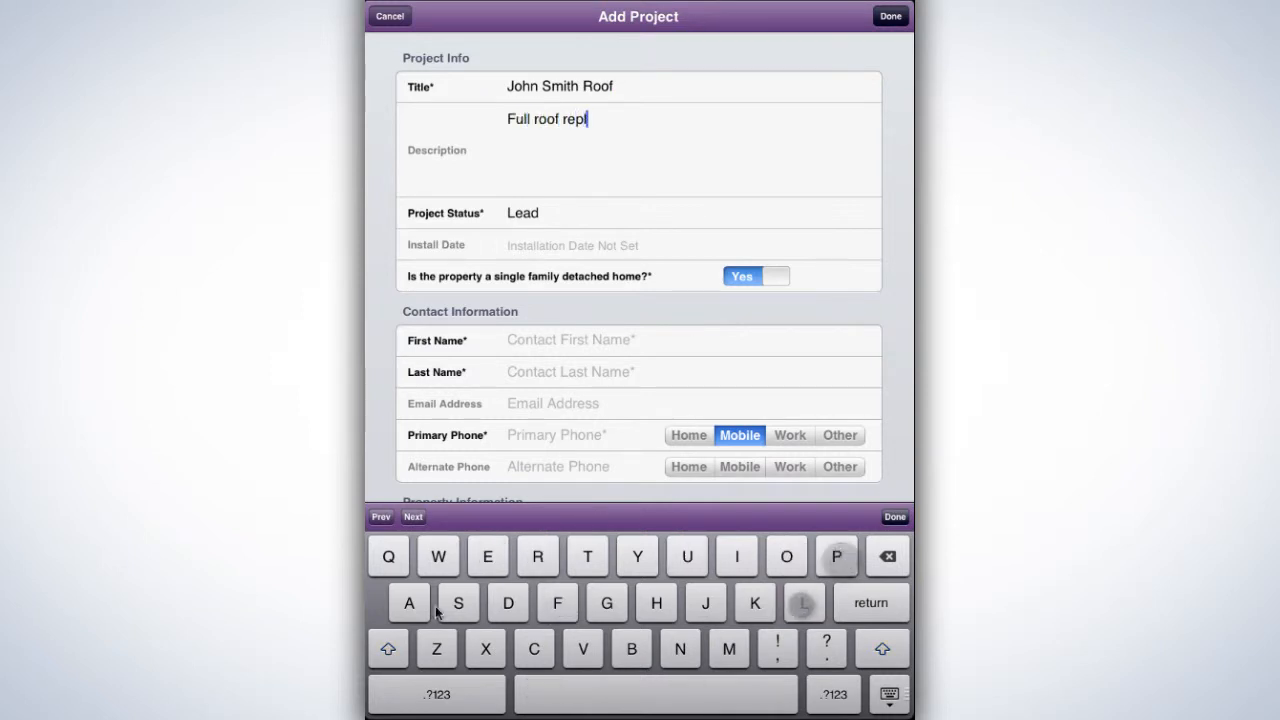
pyautogui.write('acement')
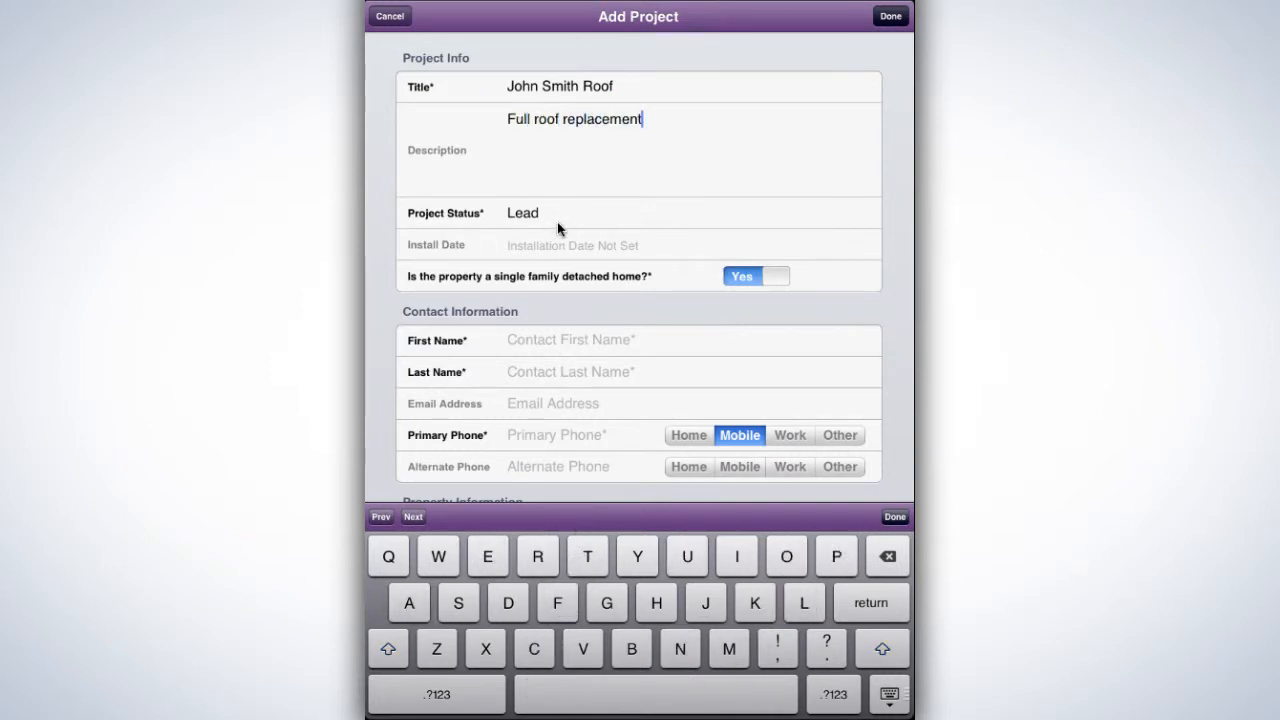
# Set project status to Appointment Scheduled and start spinning the install date wheels
pyautogui.click(522, 212)
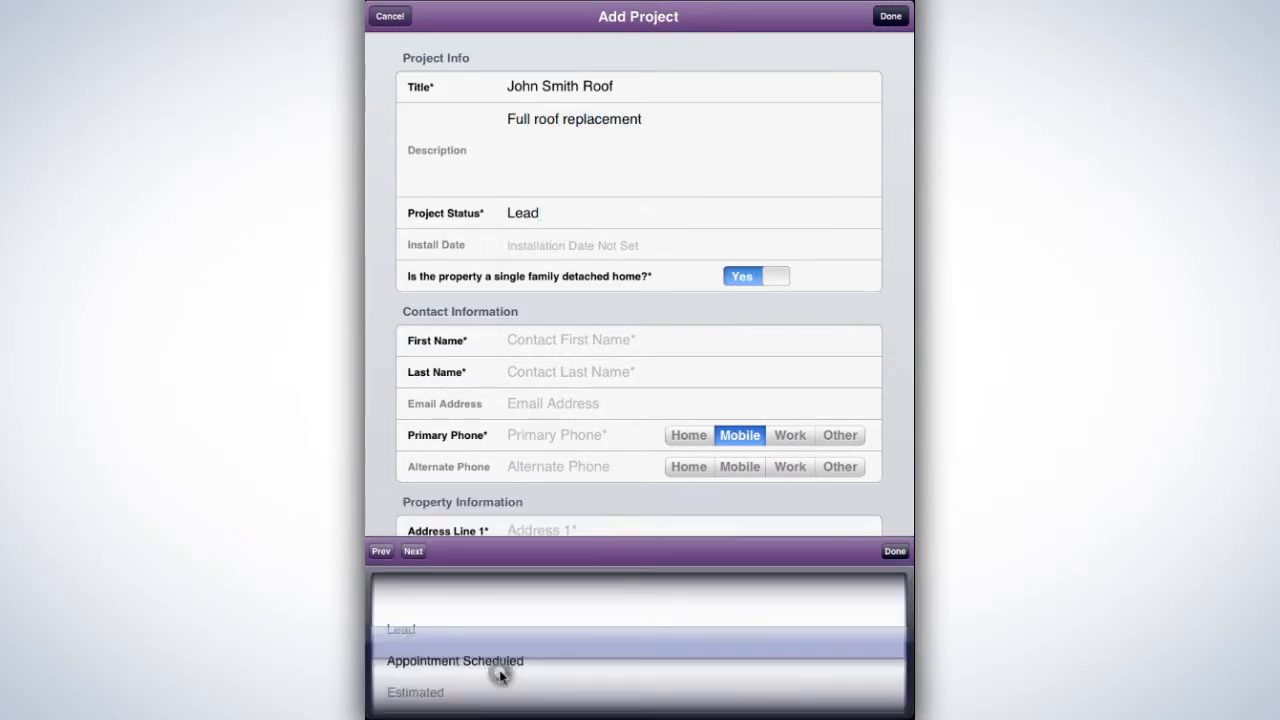
pyautogui.click(454, 660)
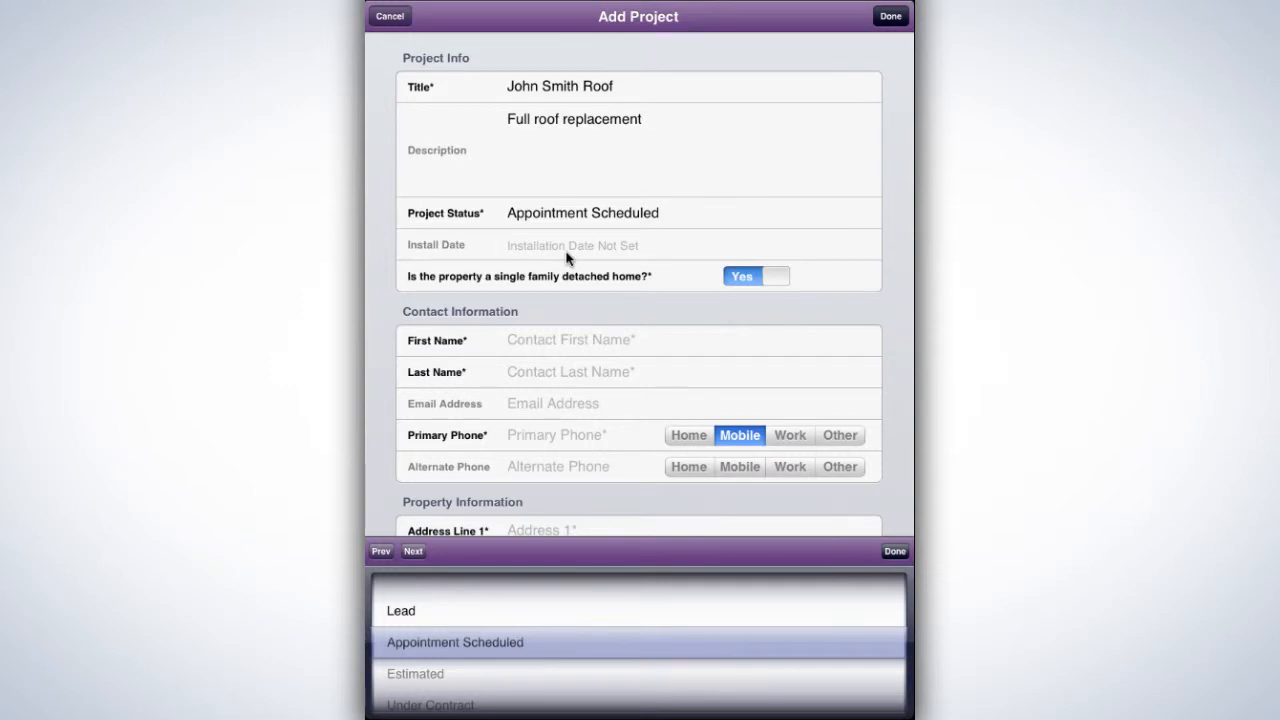
pyautogui.click(572, 245)
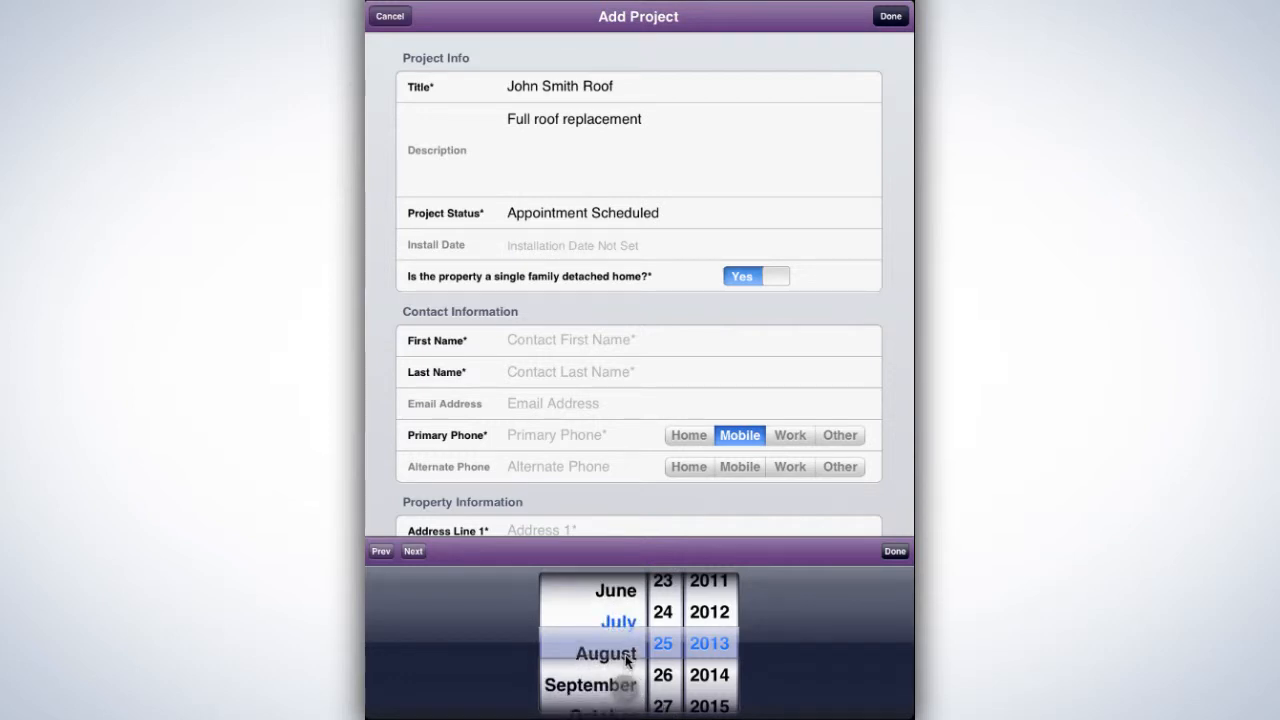
pyautogui.scroll(-3)
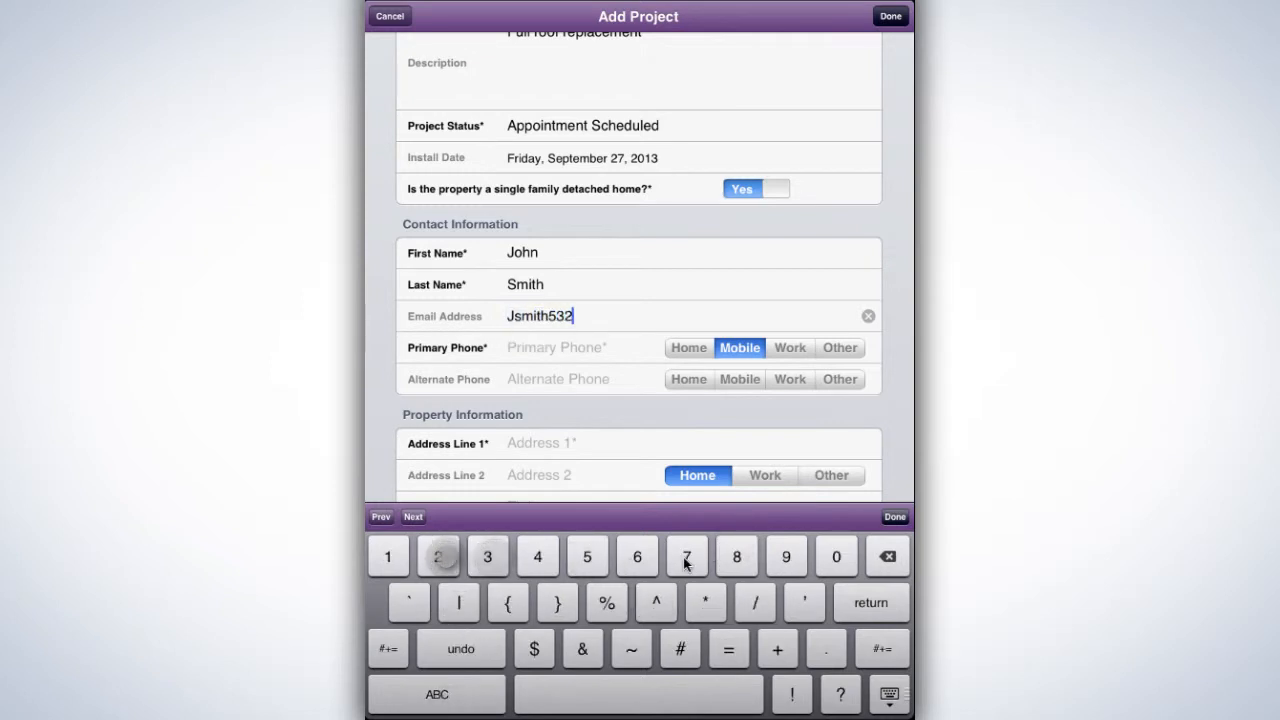
pyautogui.write('6')
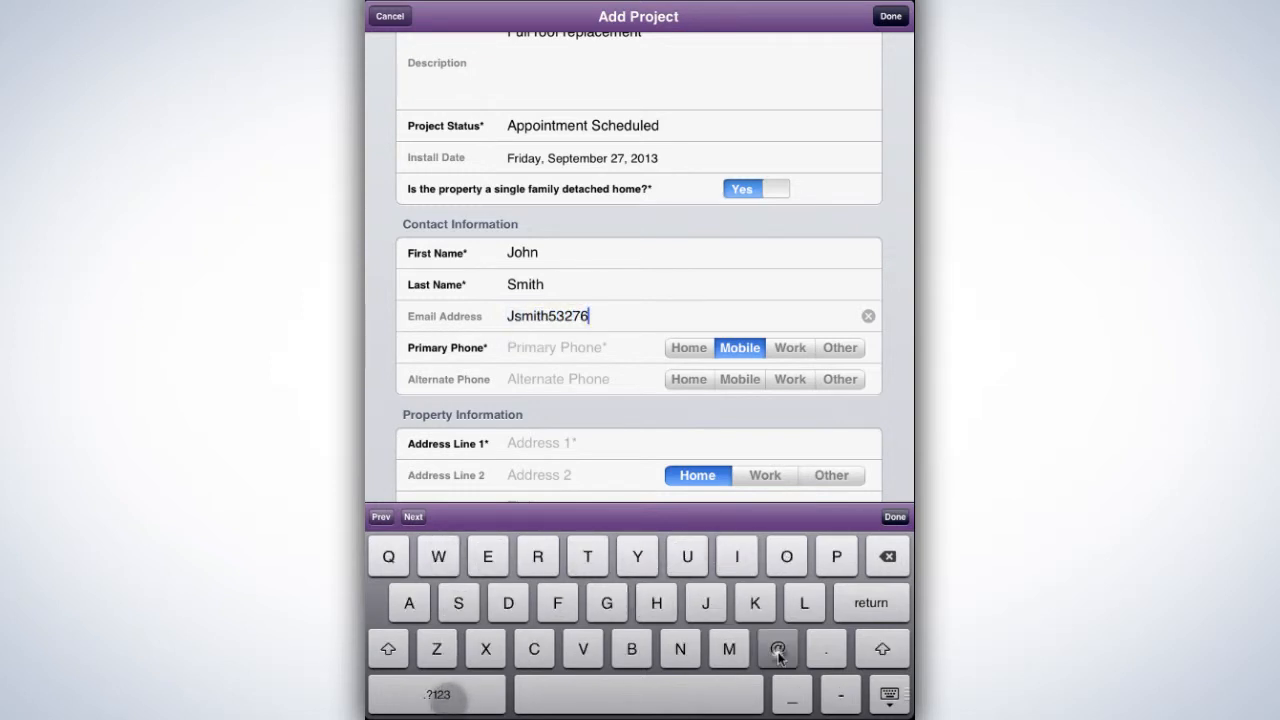
pyautogui.write('@gmail.com')
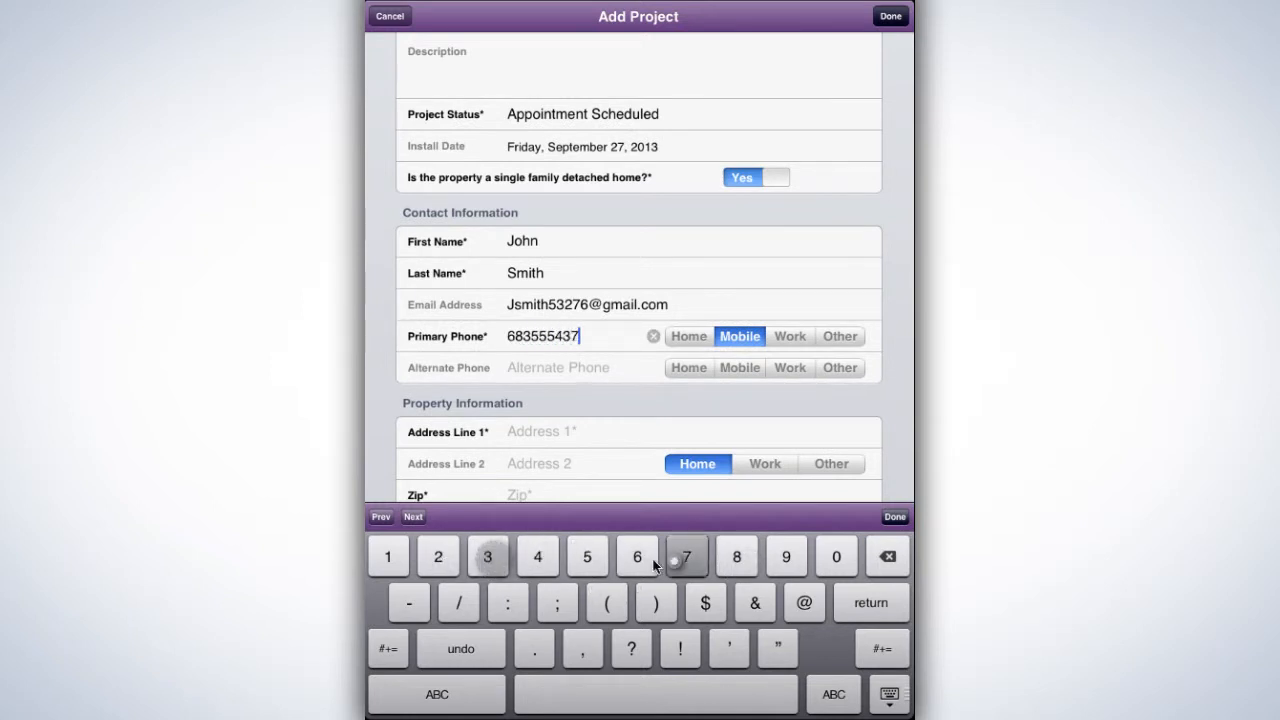
pyautogui.click(637, 556)
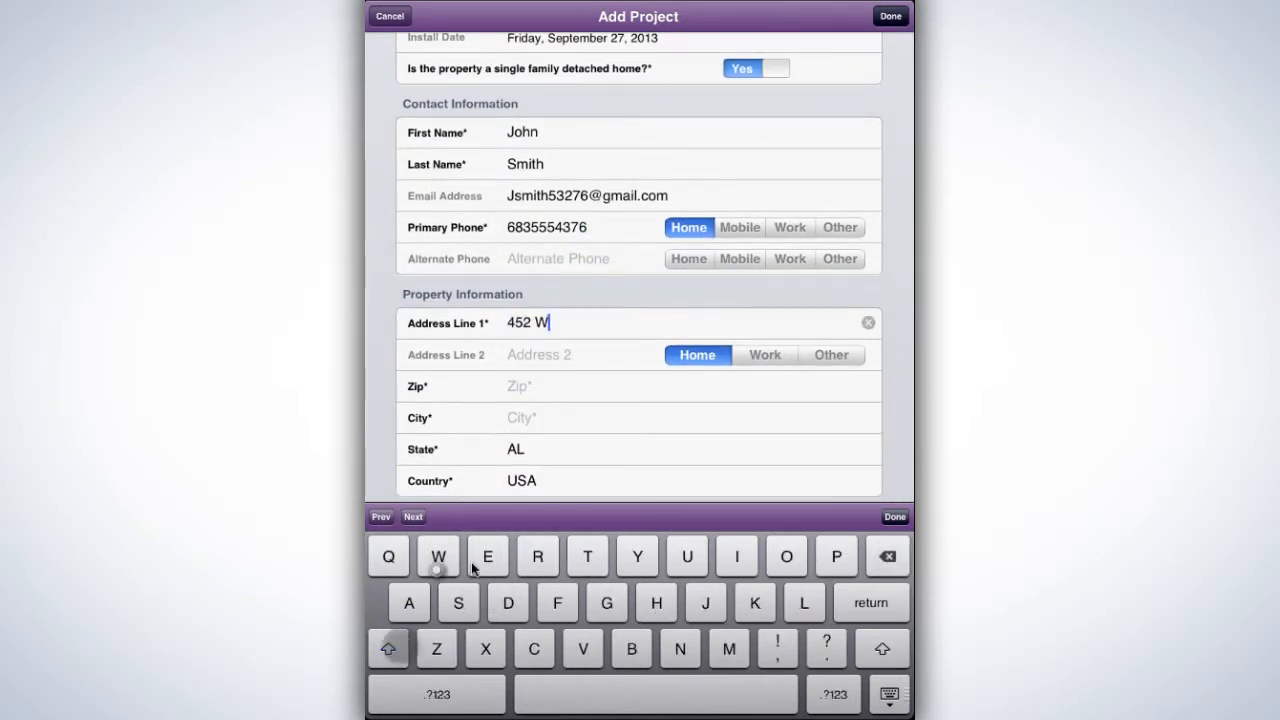
pyautogui.write('est townsend blvd')
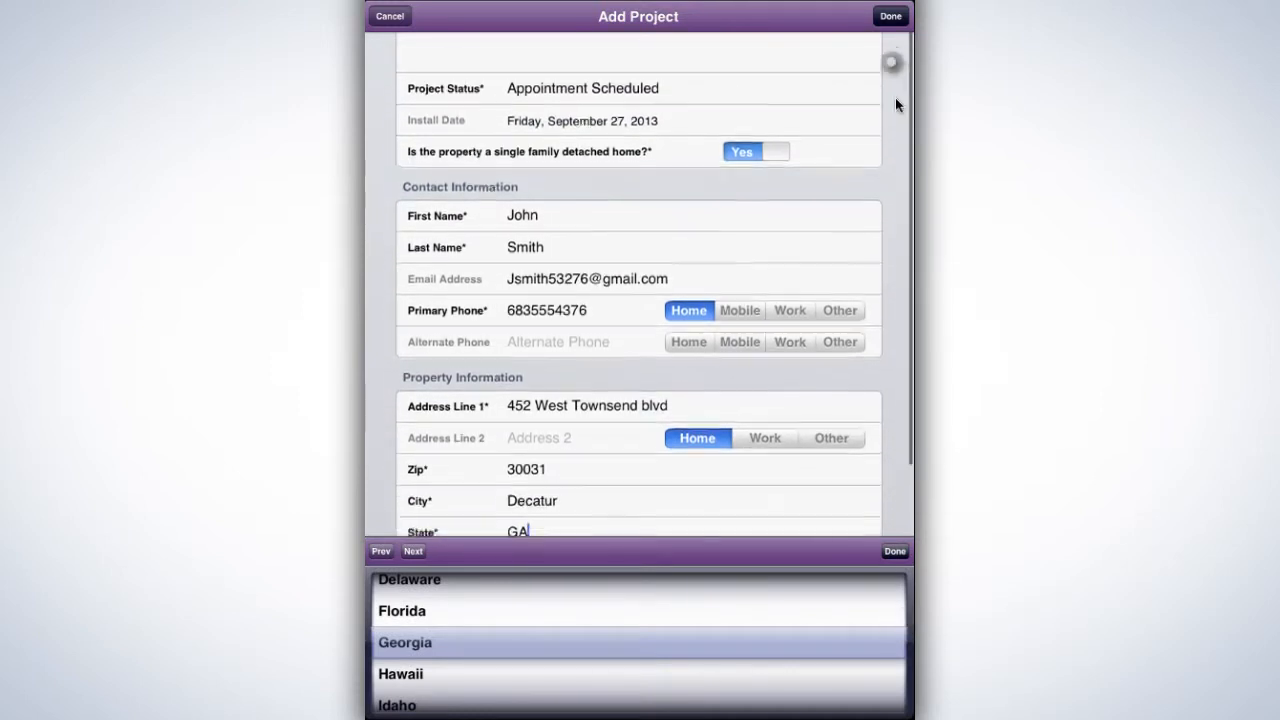
pyautogui.click(893, 551)
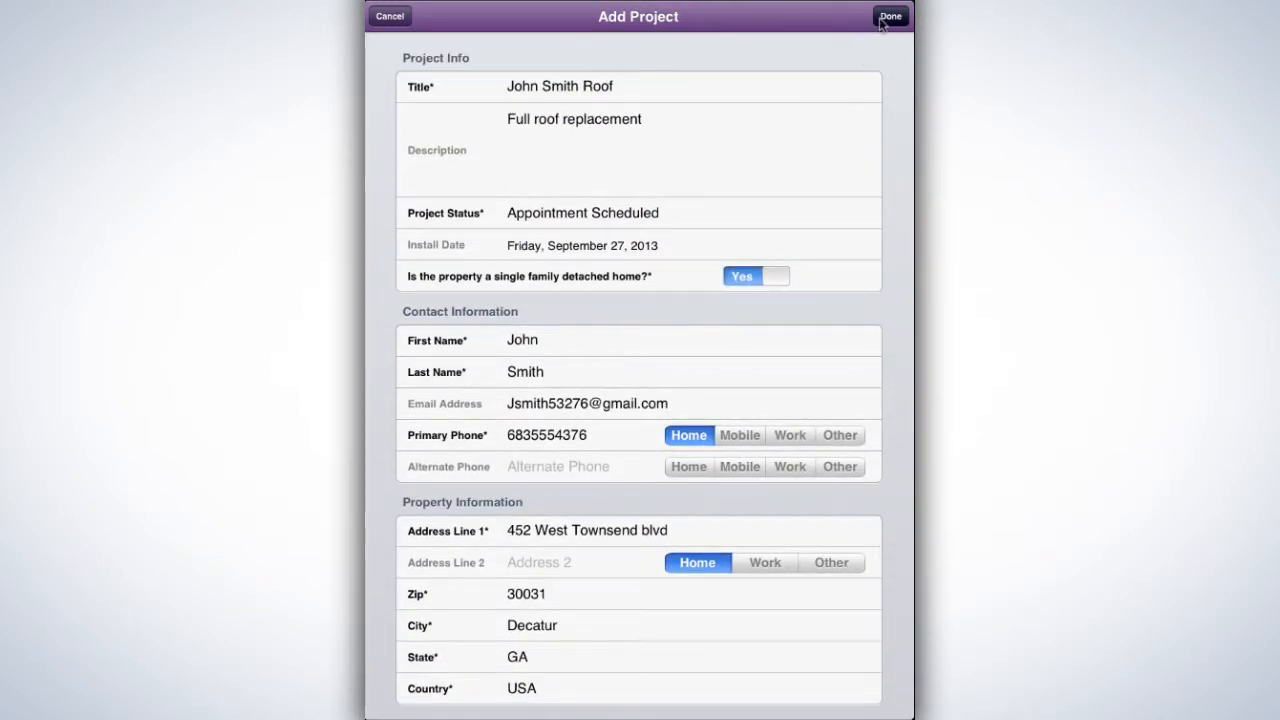
pyautogui.click(889, 16)
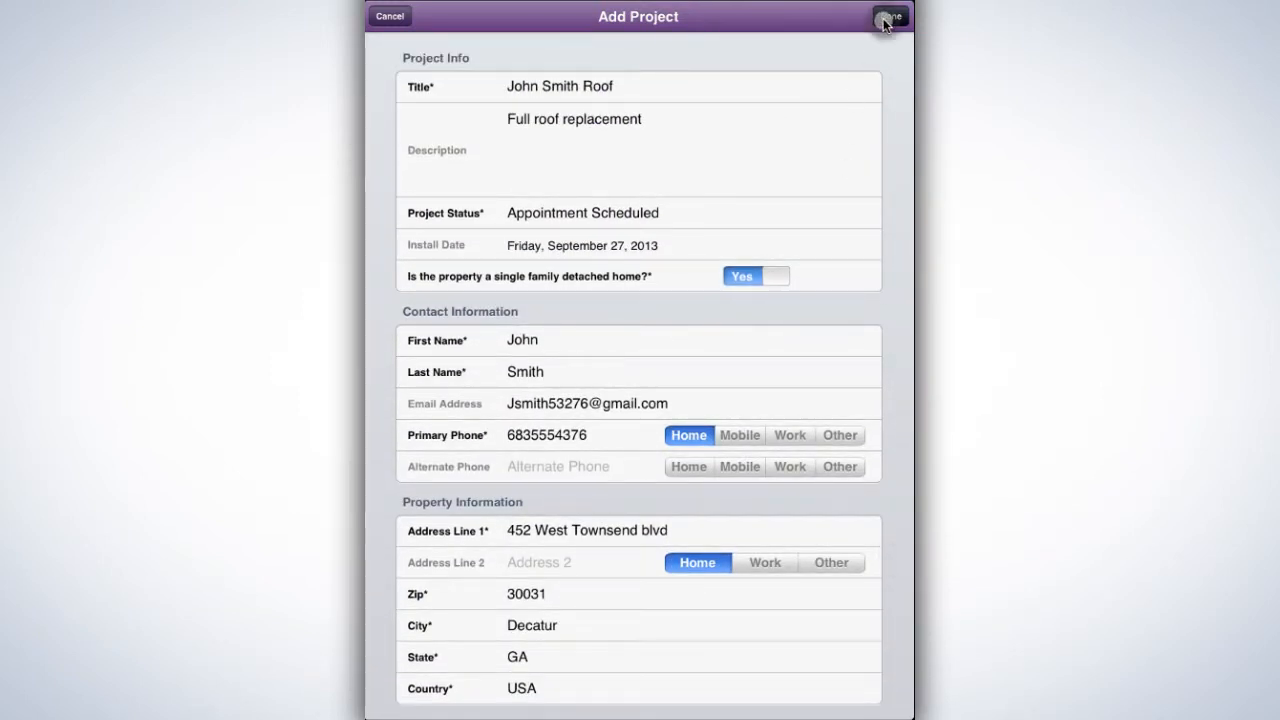
pyautogui.click(888, 16)
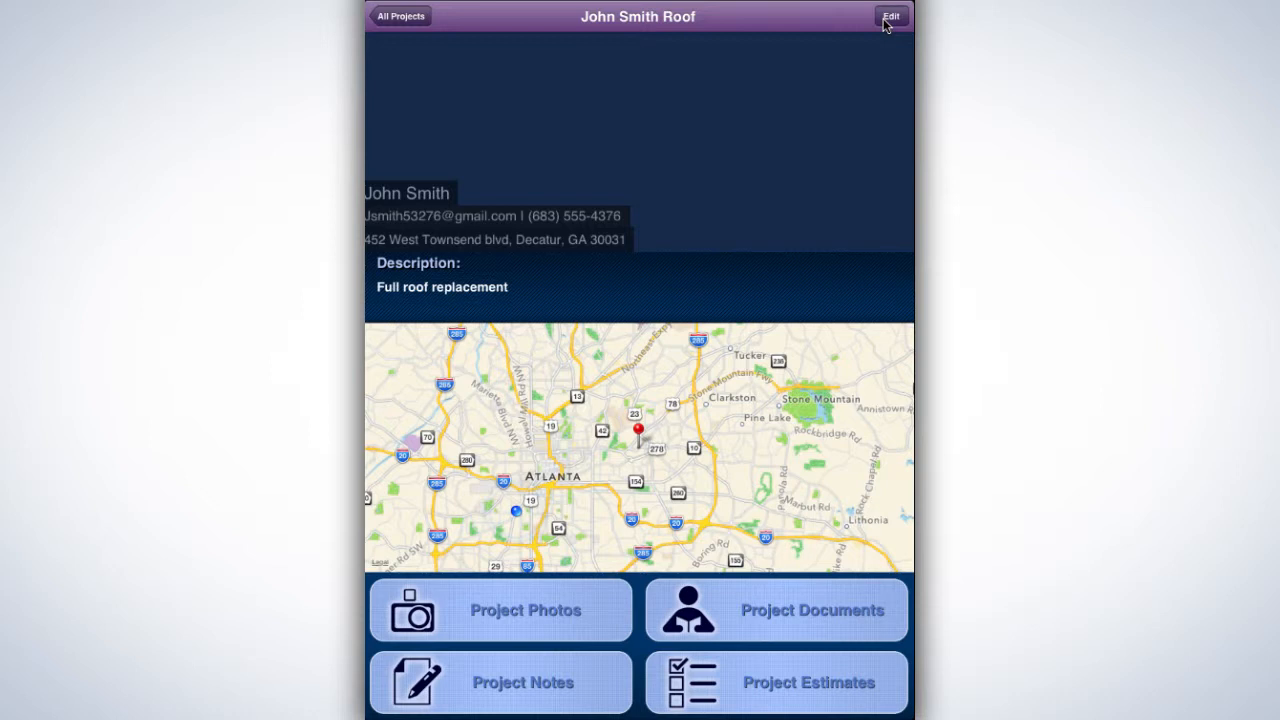
pyautogui.moveTo(737, 39)
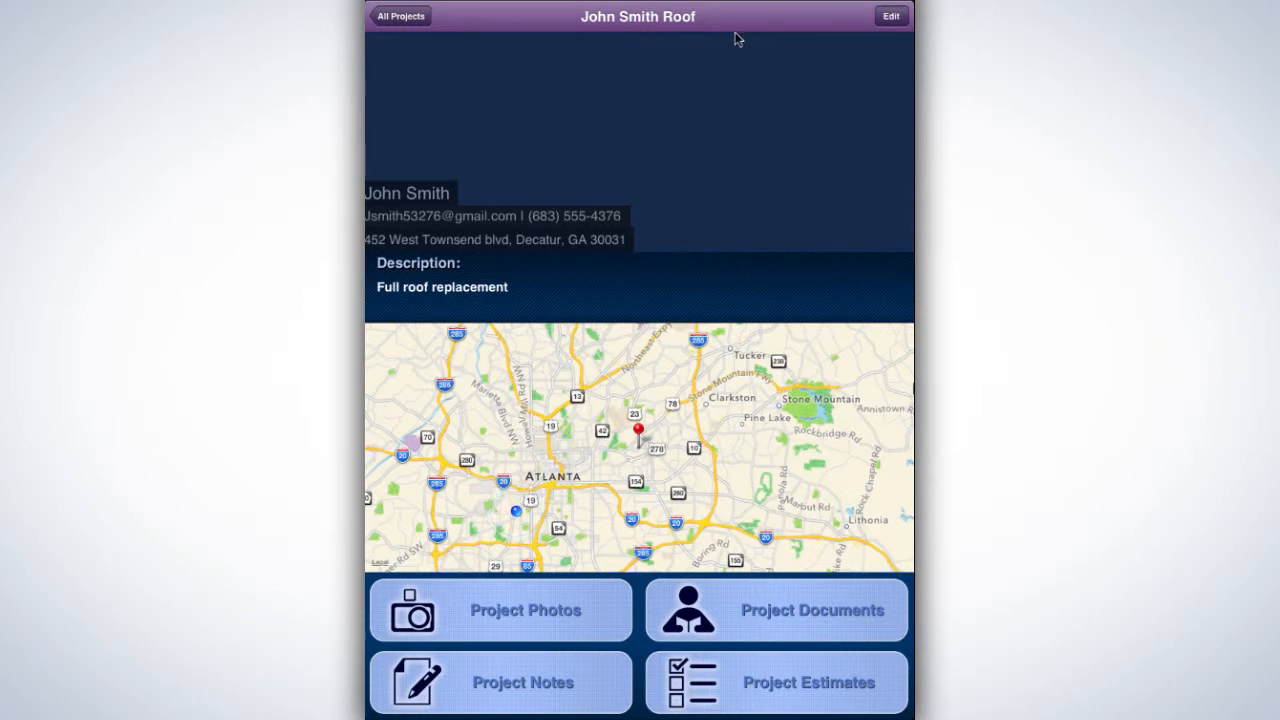
# Confirm 'John Smith Roof' is in All Projects, then return to the home screen
pyautogui.click(400, 16)
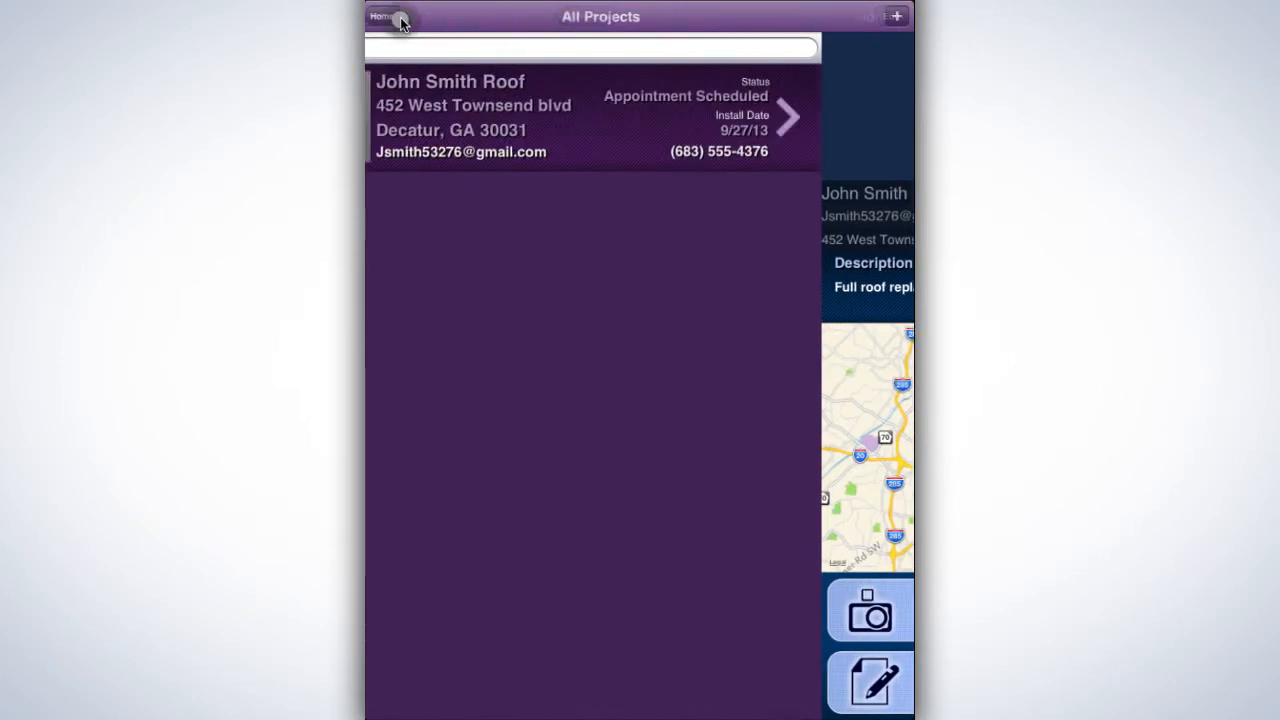
pyautogui.click(389, 17)
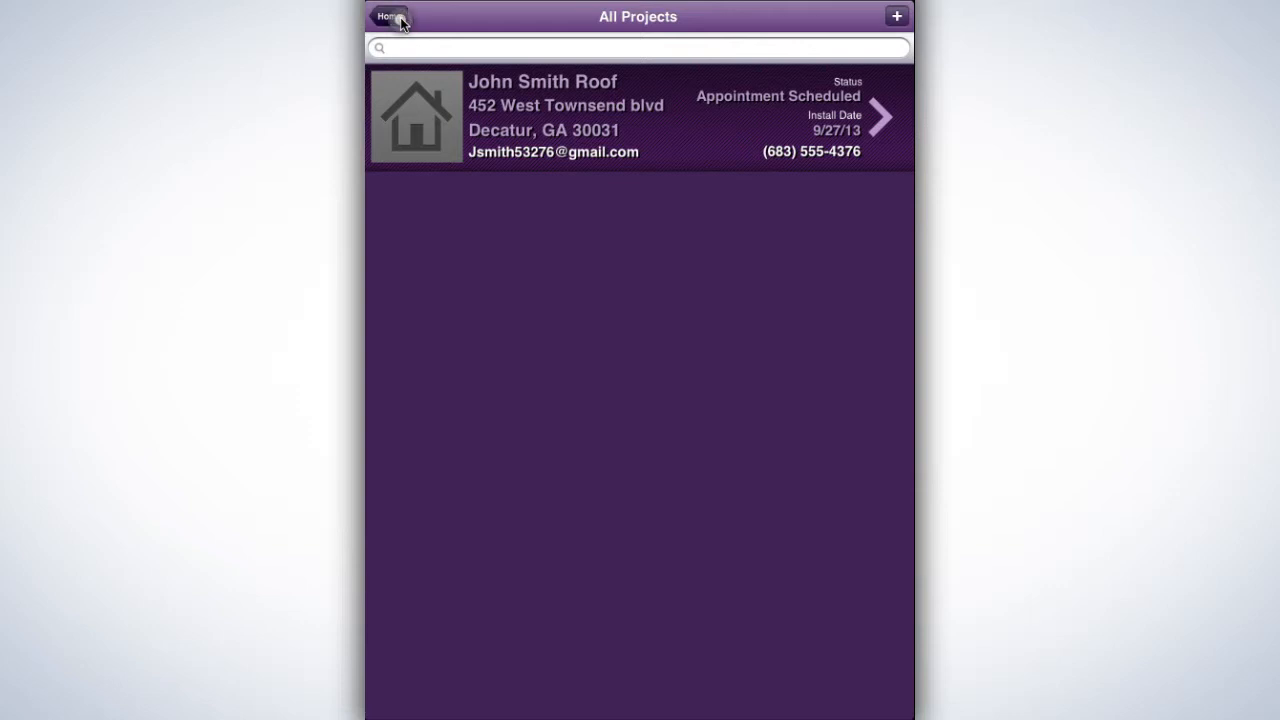
pyautogui.click(388, 16)
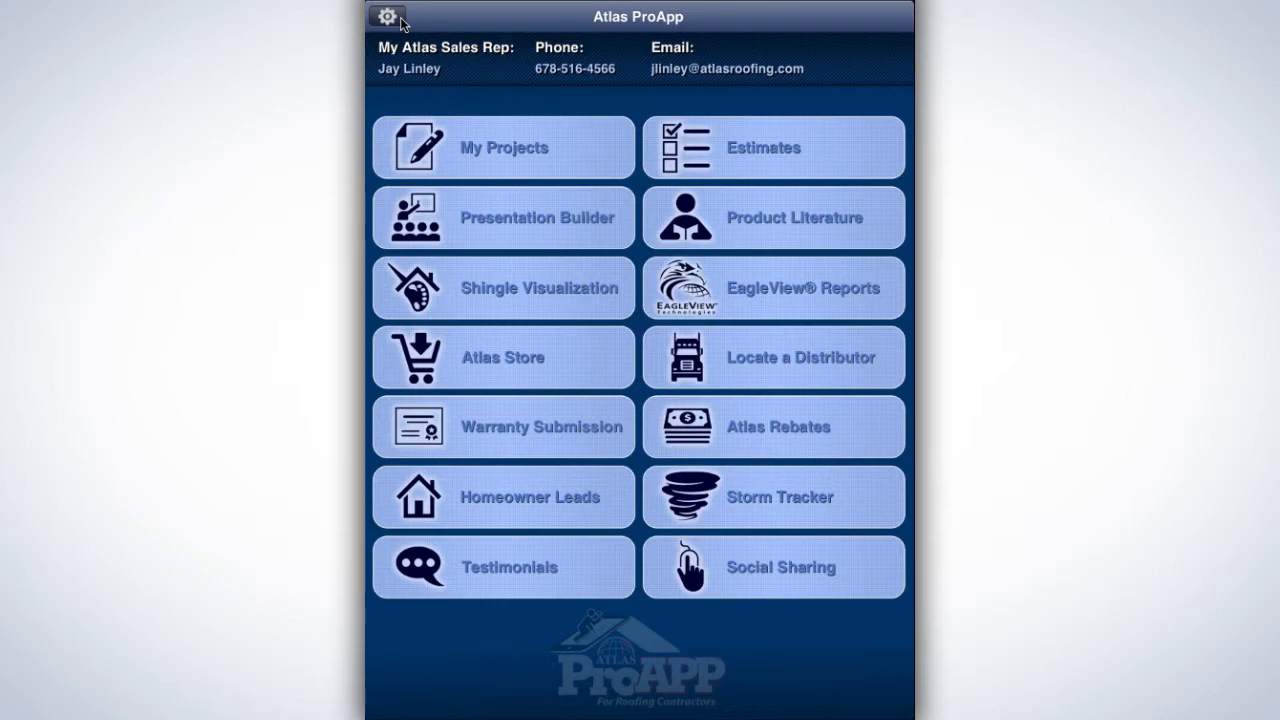